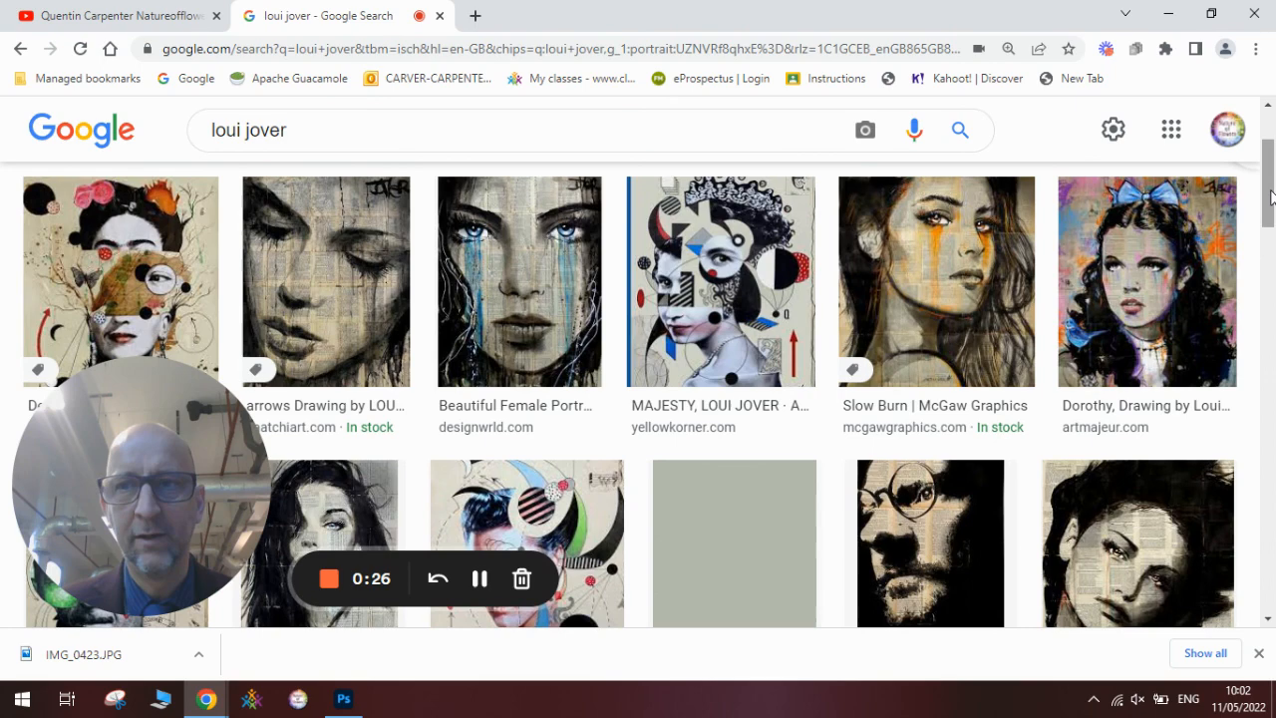
Switch to the finished 'loui jover style effect' portrait document as the reference example
{"action": "scroll", "scroll_direction": "down", "scroll_amount": 3}
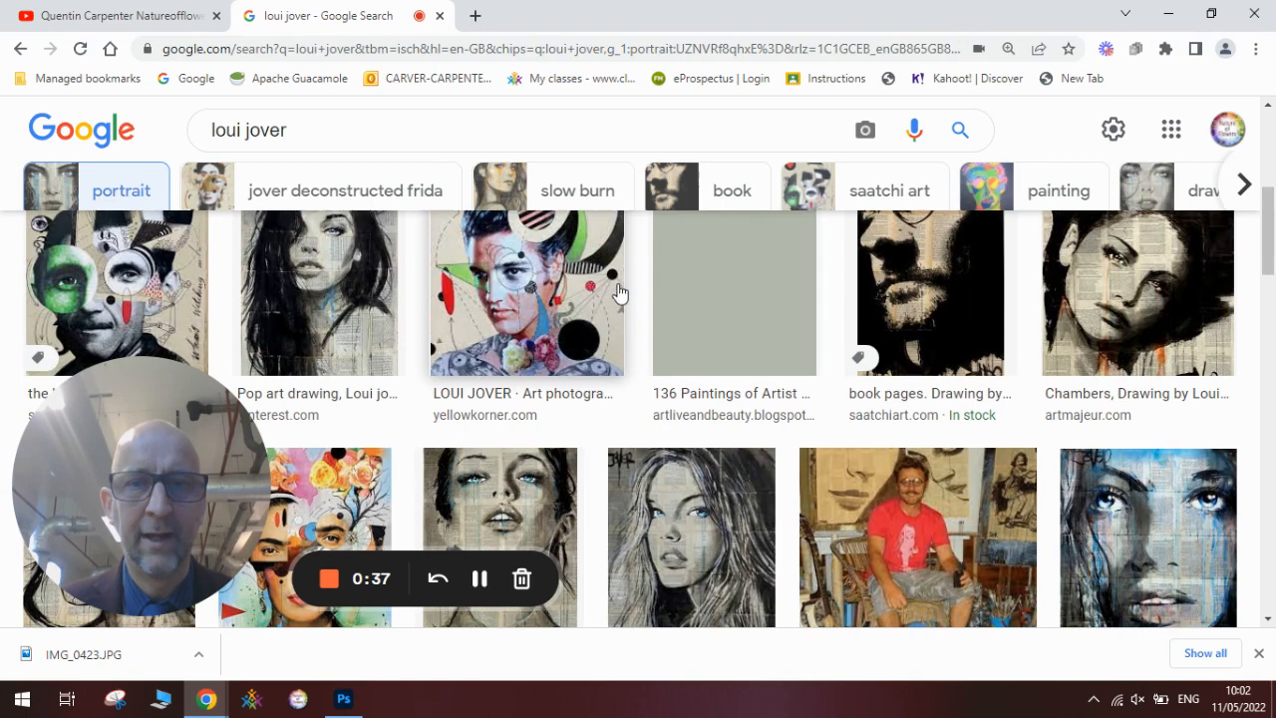
{"action": "scroll", "scroll_direction": "down", "scroll_amount": 3}
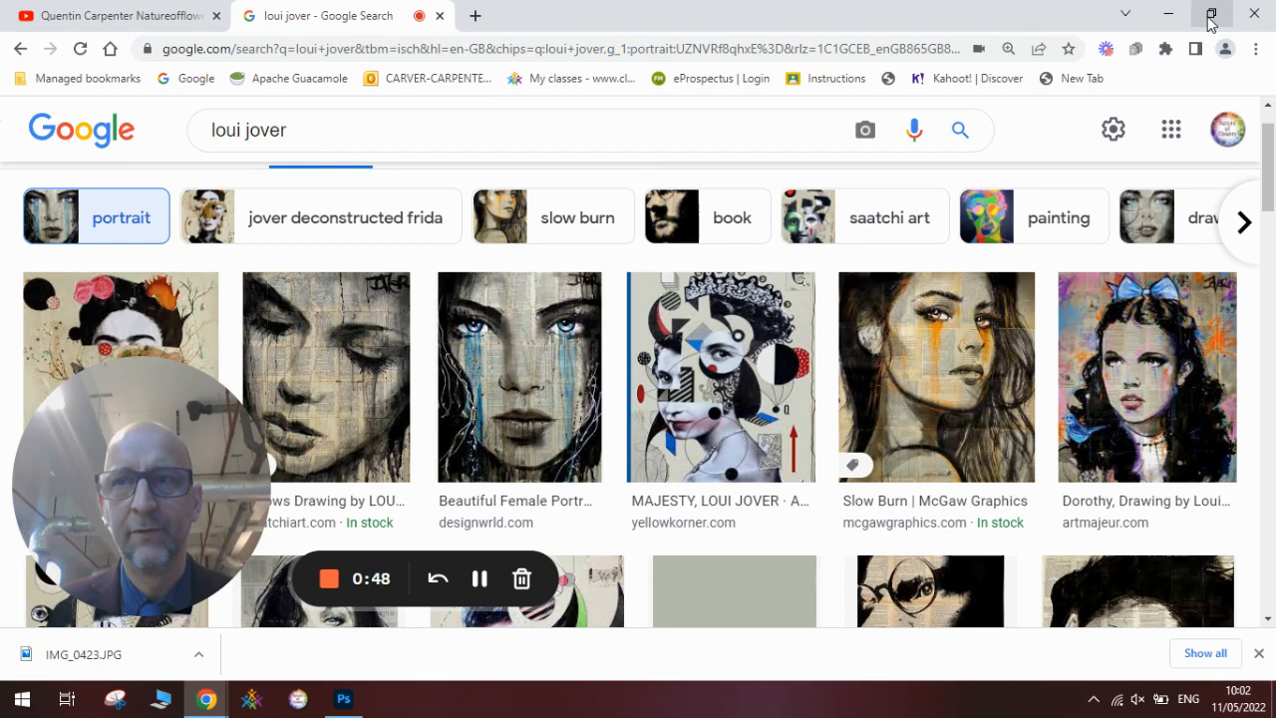
{"action": "left_click", "coordinate": [1210, 16]}
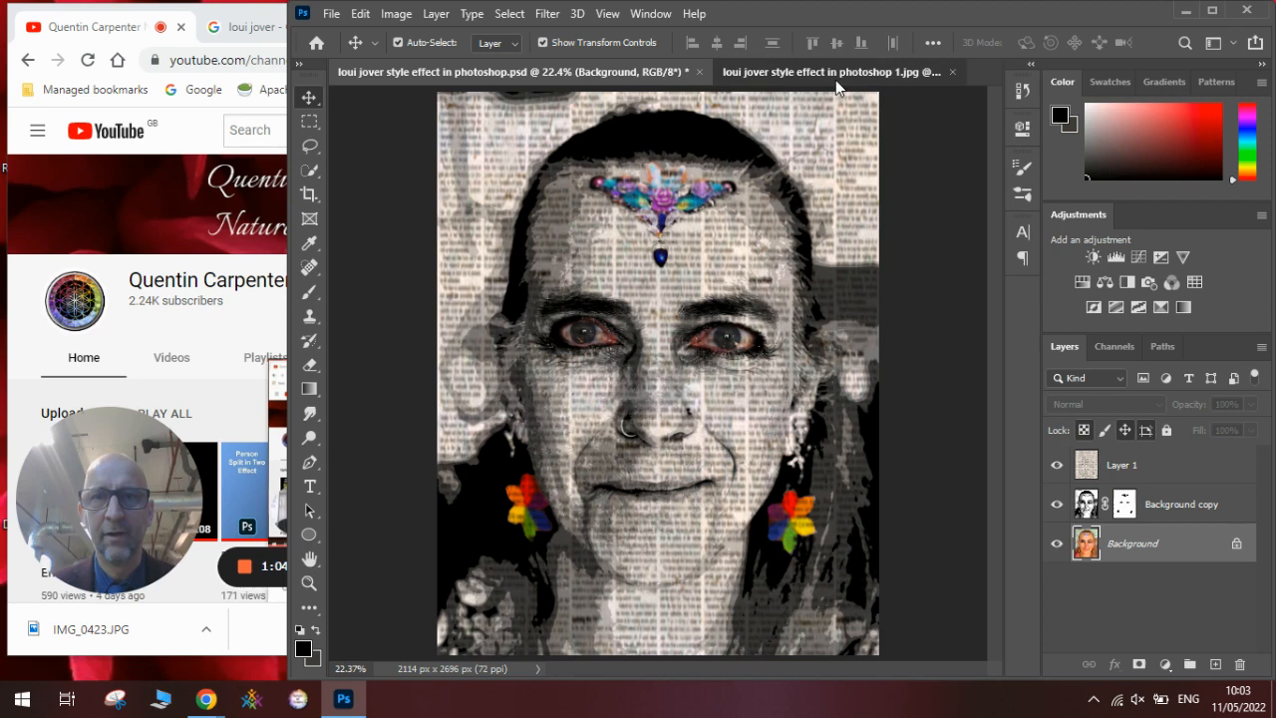
Switch to the 'loui jover style effect in photoshop 1.jpg' original colour portrait
{"action": "left_click", "coordinate": [797, 72]}
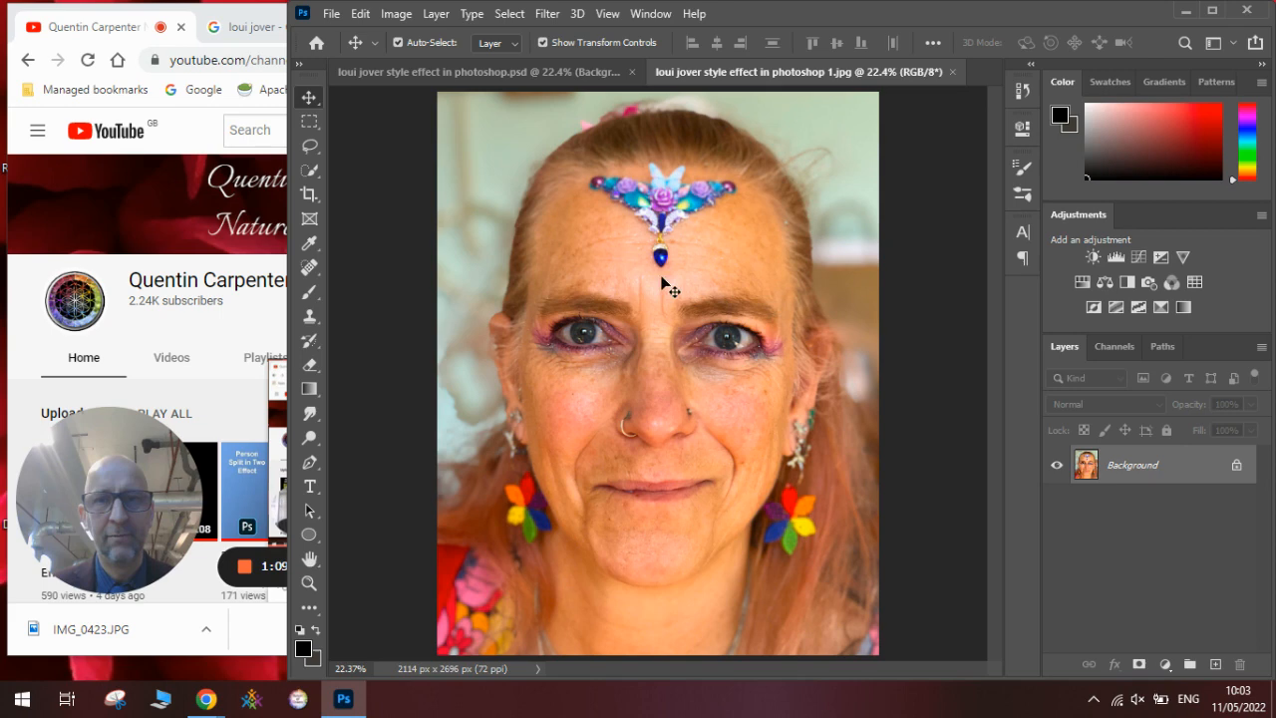
{"action": "mouse_move", "coordinate": [778, 270]}
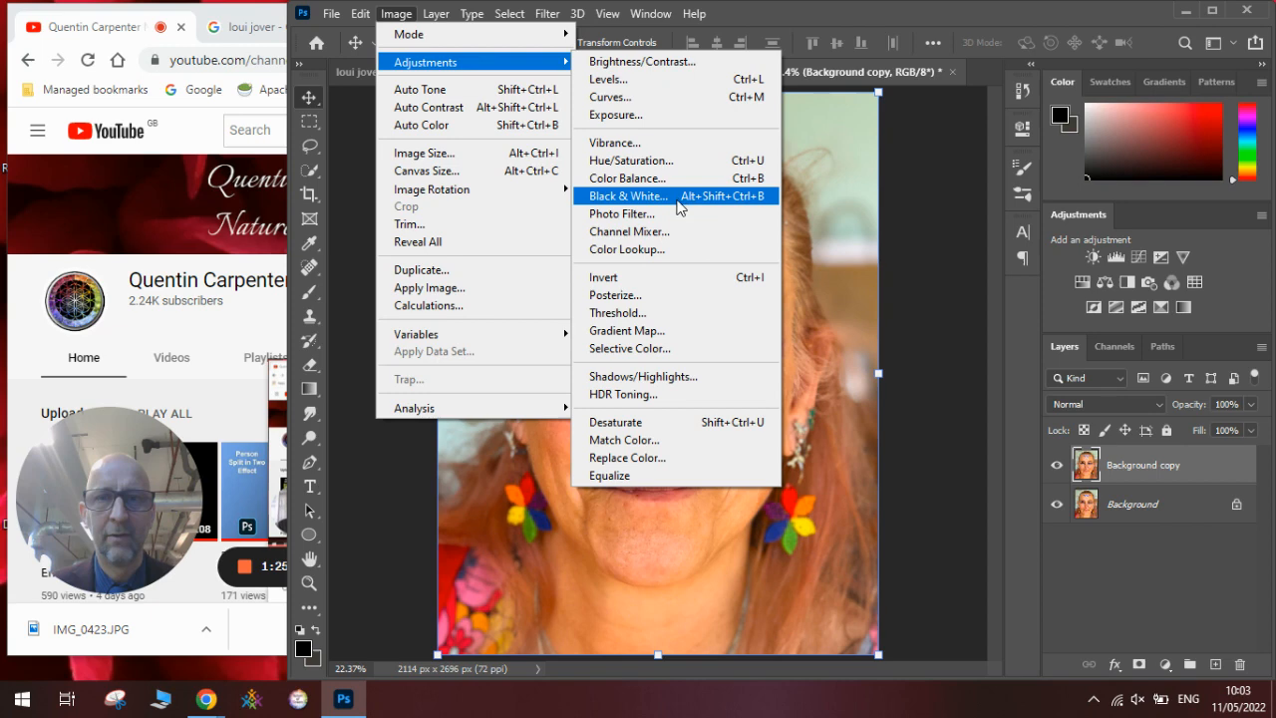
Make the portrait copy Black & White, then raise the Levels black input to 65
{"action": "left_click", "coordinate": [626, 195]}
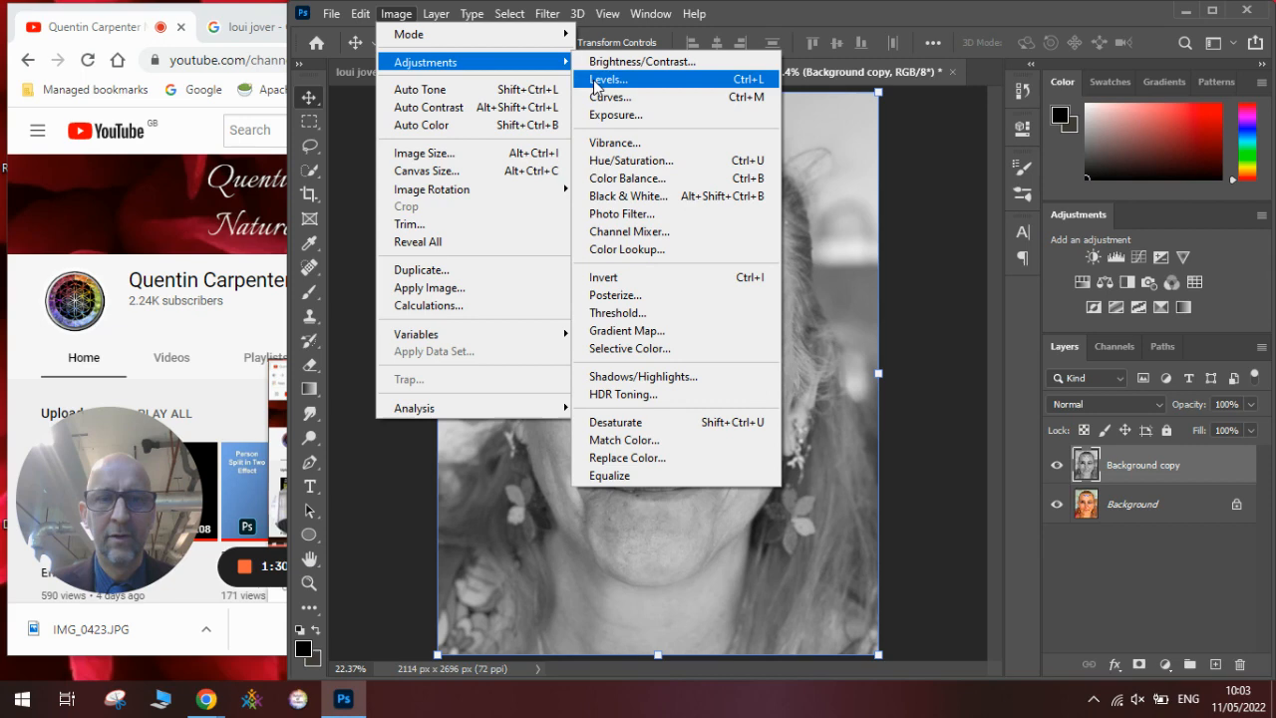
{"action": "left_click", "coordinate": [609, 80]}
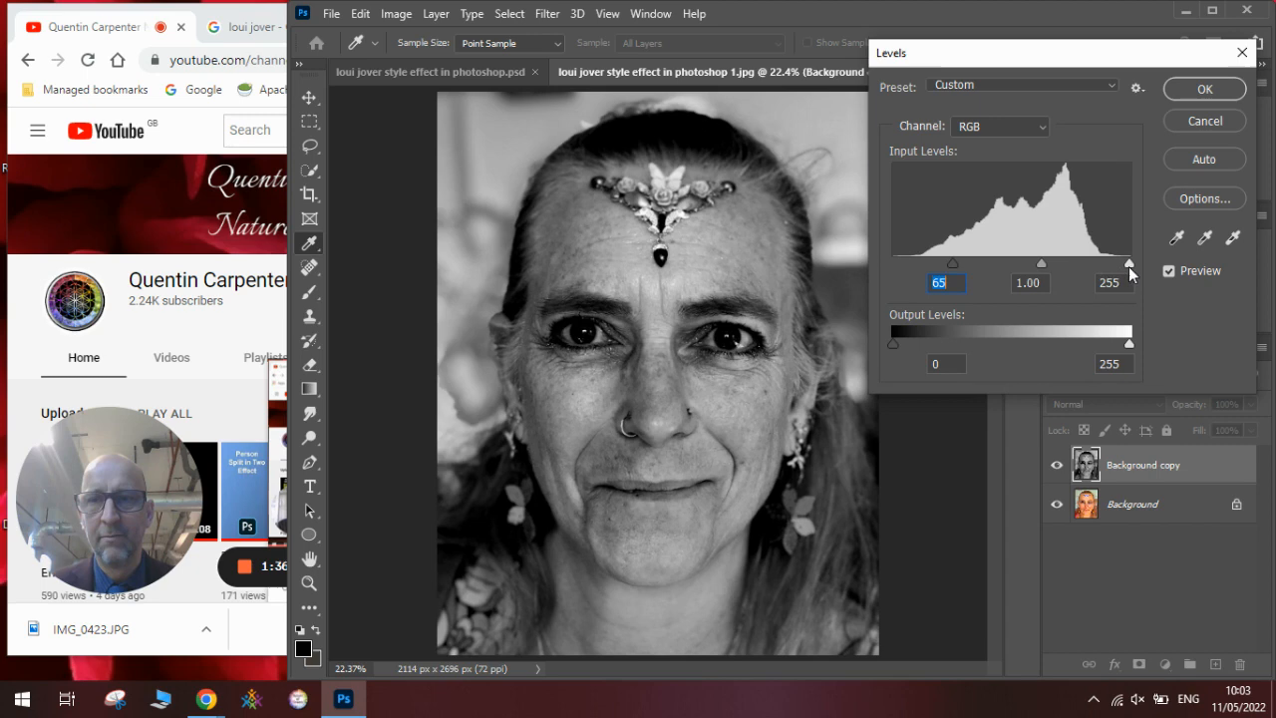
{"action": "left_click_drag", "start_coordinate": [1129, 263], "coordinate": [1107, 263]}
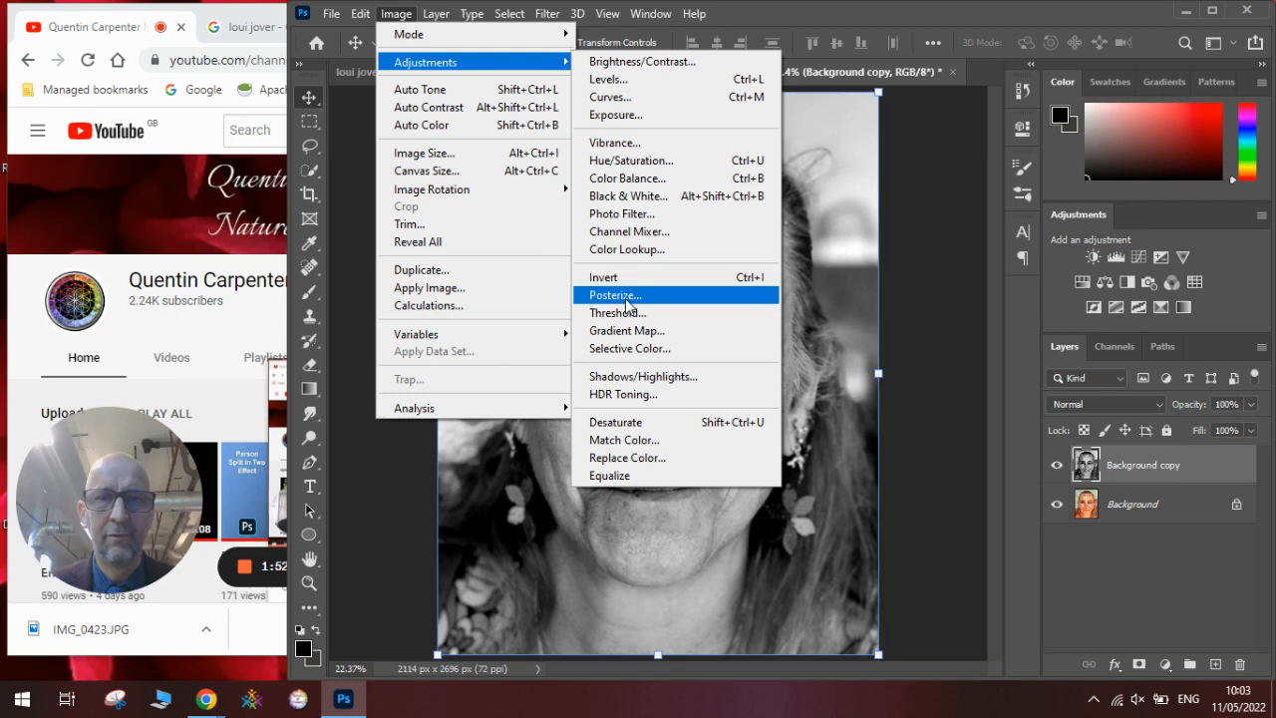
Apply Posterize with a low Levels value to reduce the portrait to flat grey tones
{"action": "left_click", "coordinate": [614, 295]}
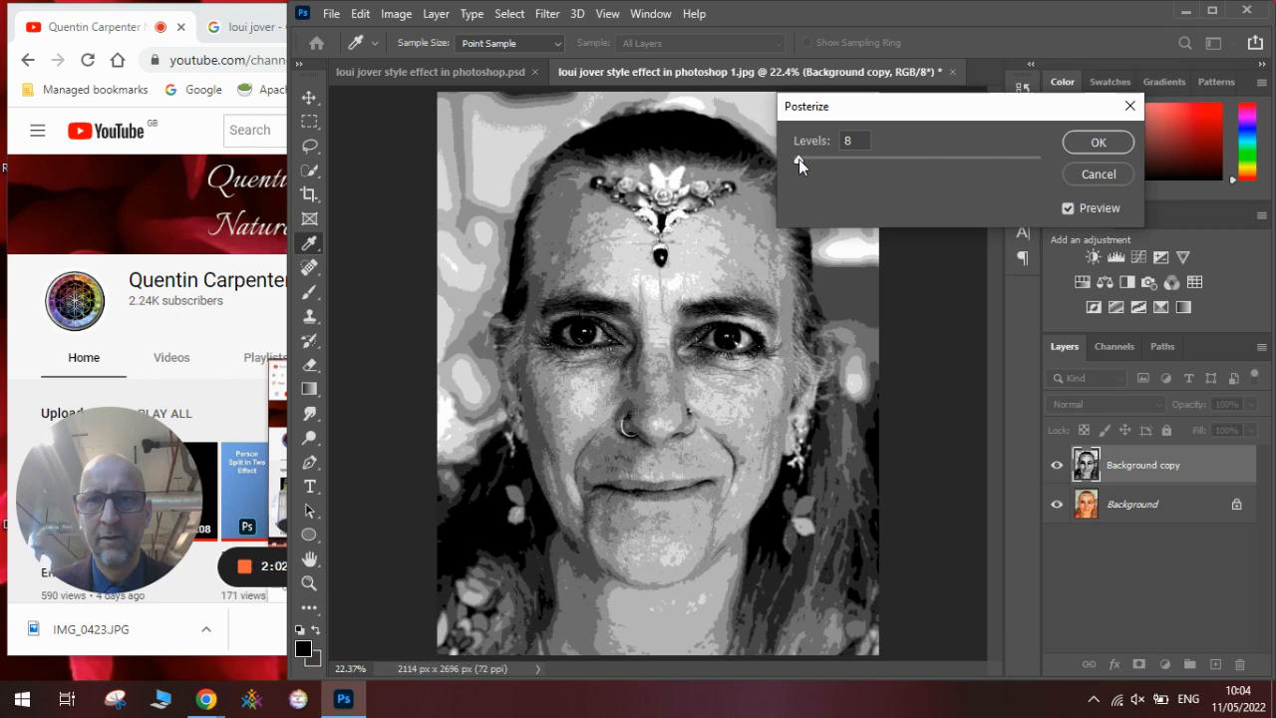
{"action": "triple_click", "coordinate": [854, 140]}
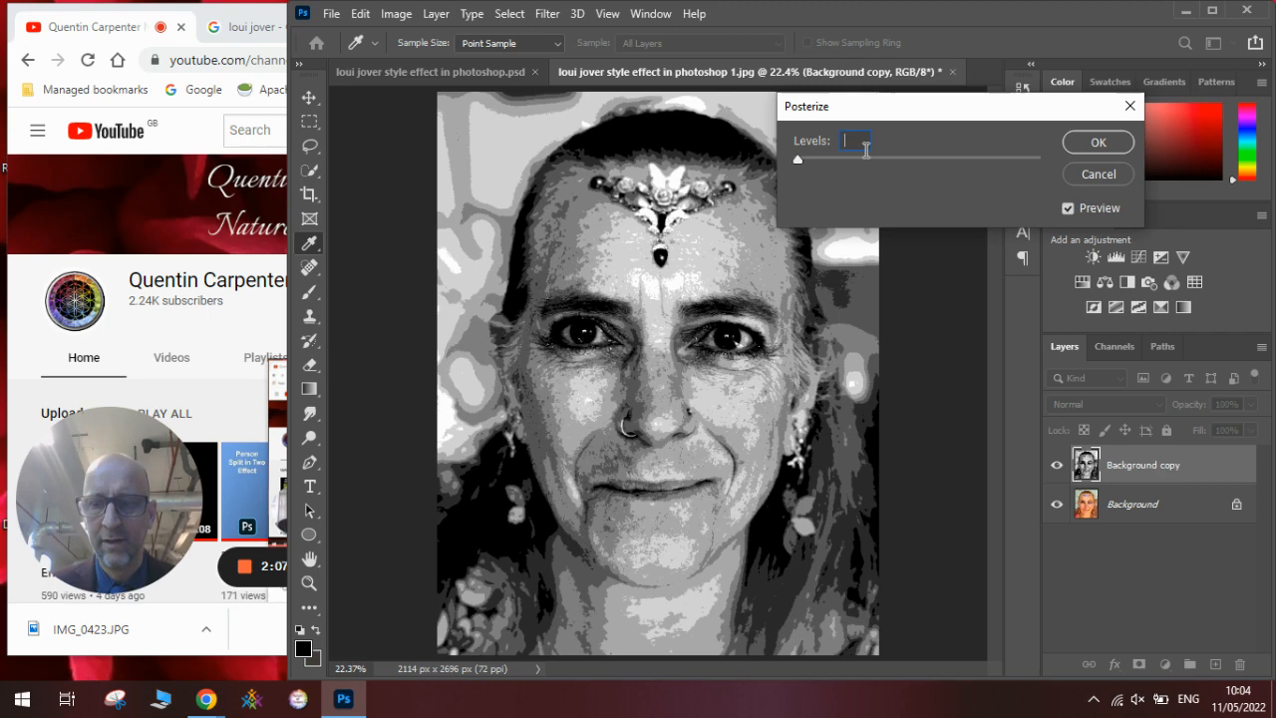
{"action": "left_click", "coordinate": [1097, 142]}
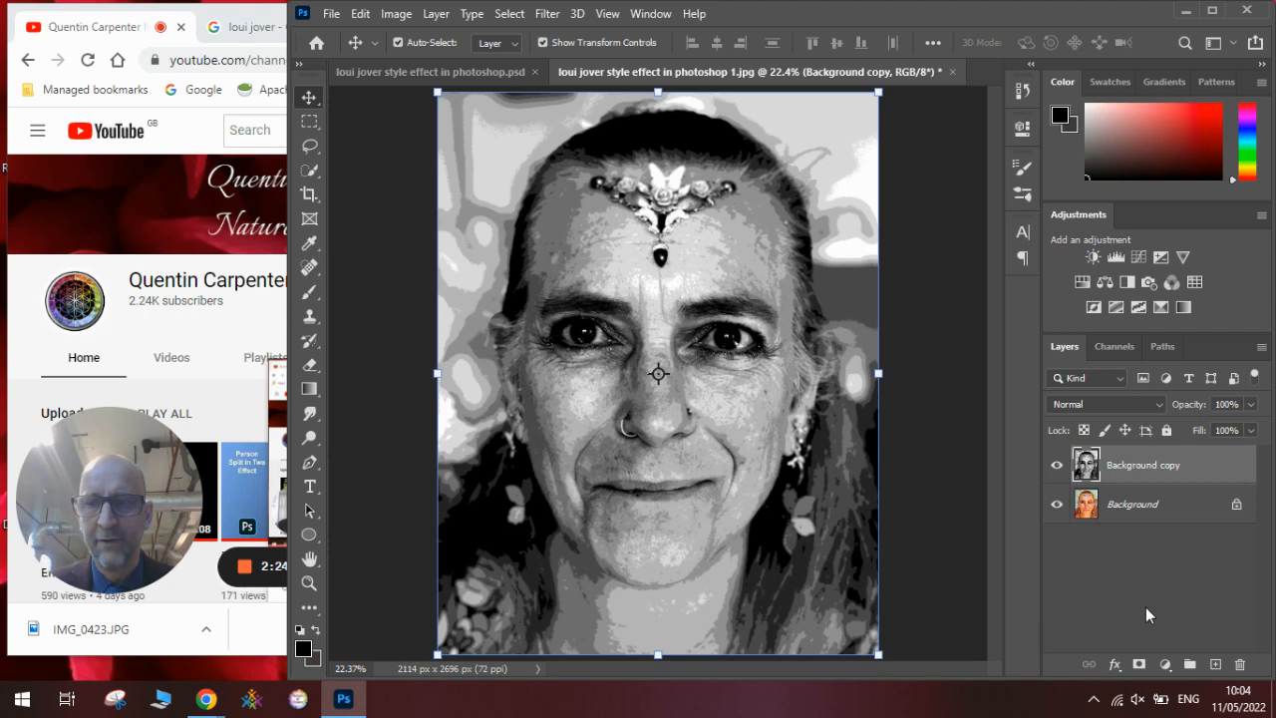
Add a layer mask to the posterized layer and ready the Brush for painting it
{"action": "left_click", "coordinate": [1165, 664]}
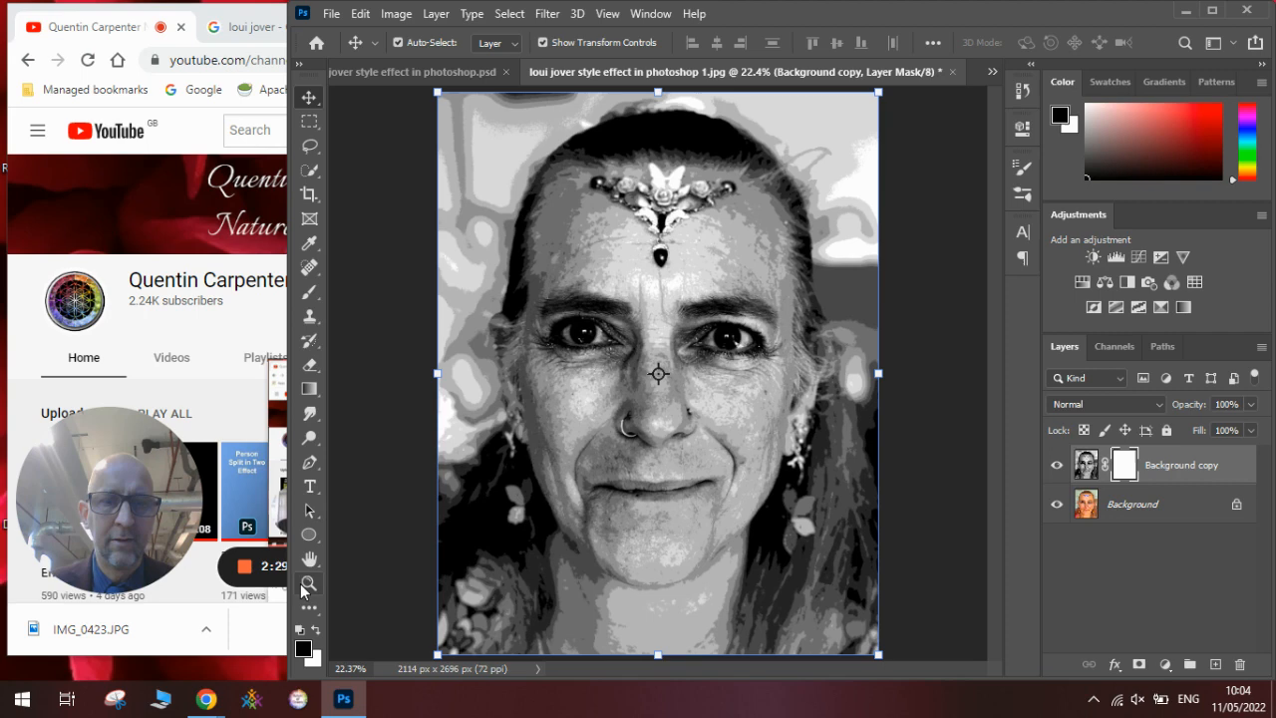
{"action": "left_click", "coordinate": [309, 291]}
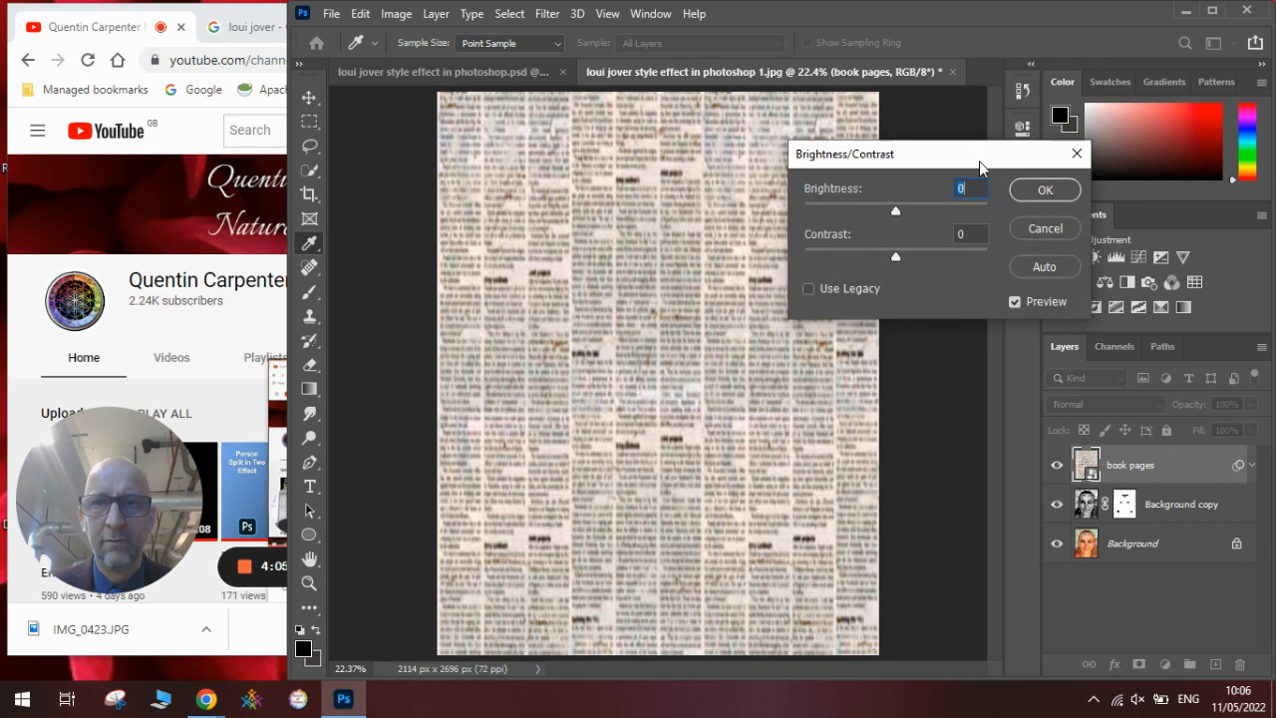
Apply the Brightness/Contrast change to the book-pages texture layer
{"action": "left_click", "coordinate": [1045, 189]}
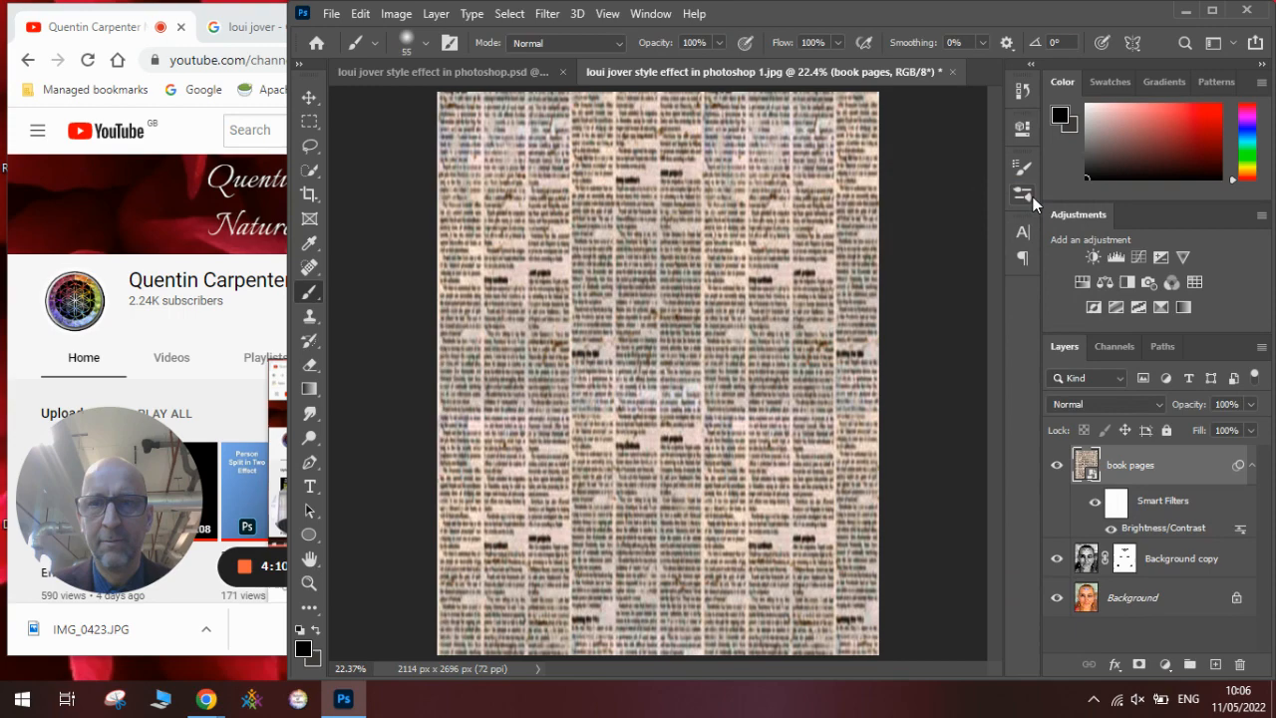
{"action": "left_click", "coordinate": [1105, 403]}
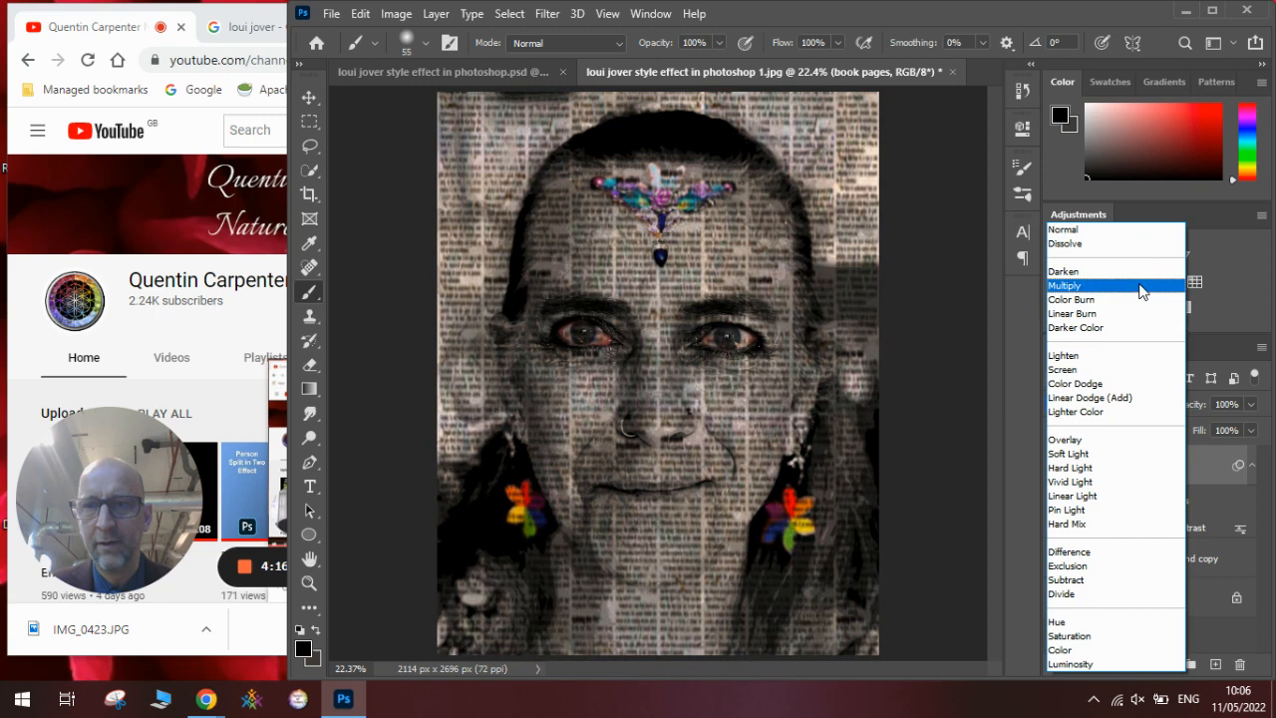
Set the book-pages layer blend mode to Multiply so the text shows through
{"action": "left_click", "coordinate": [1065, 285]}
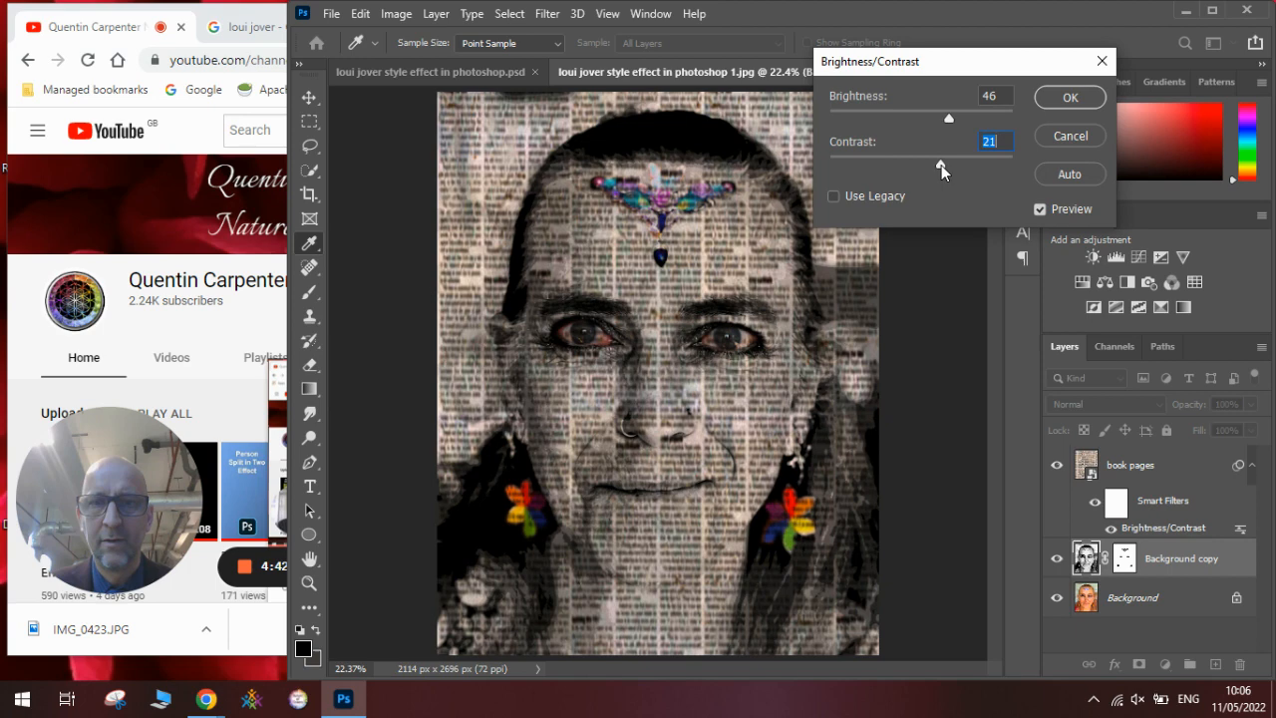
Apply Brightness 46 and Contrast 21 to the portrait copy beneath the texture
{"action": "left_click", "coordinate": [1069, 96]}
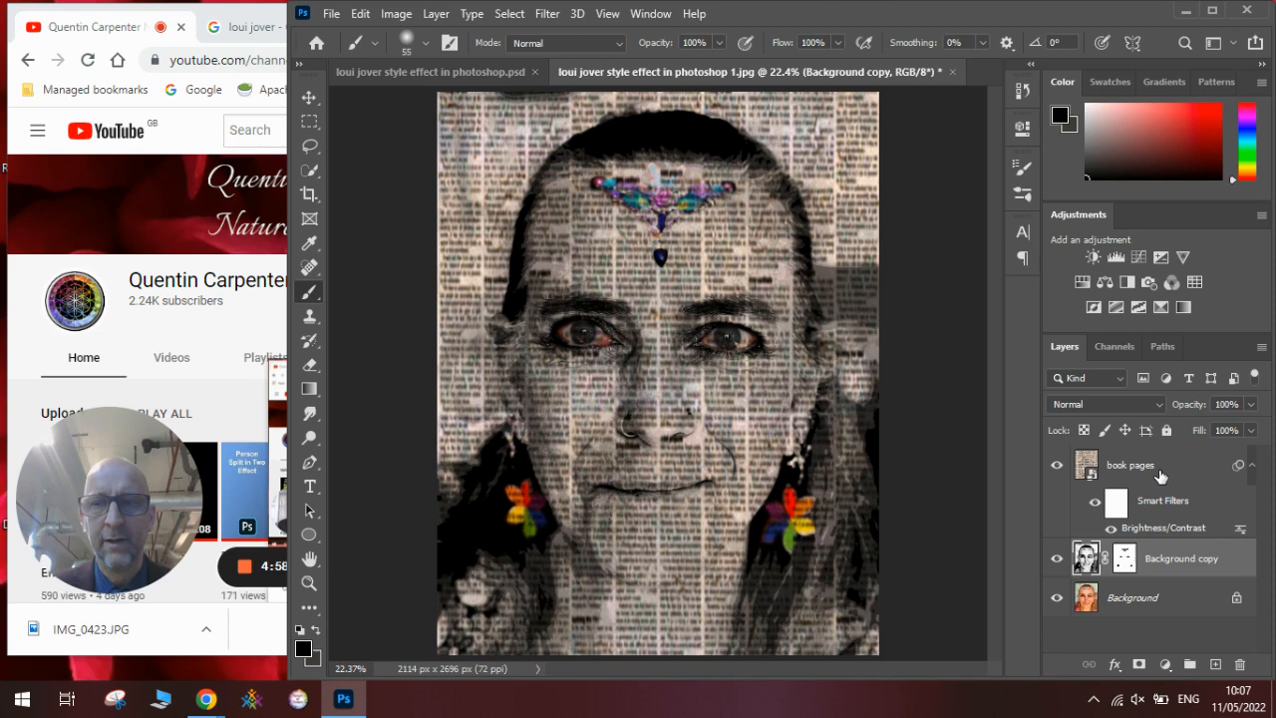
{"action": "mouse_move", "coordinate": [255, 319]}
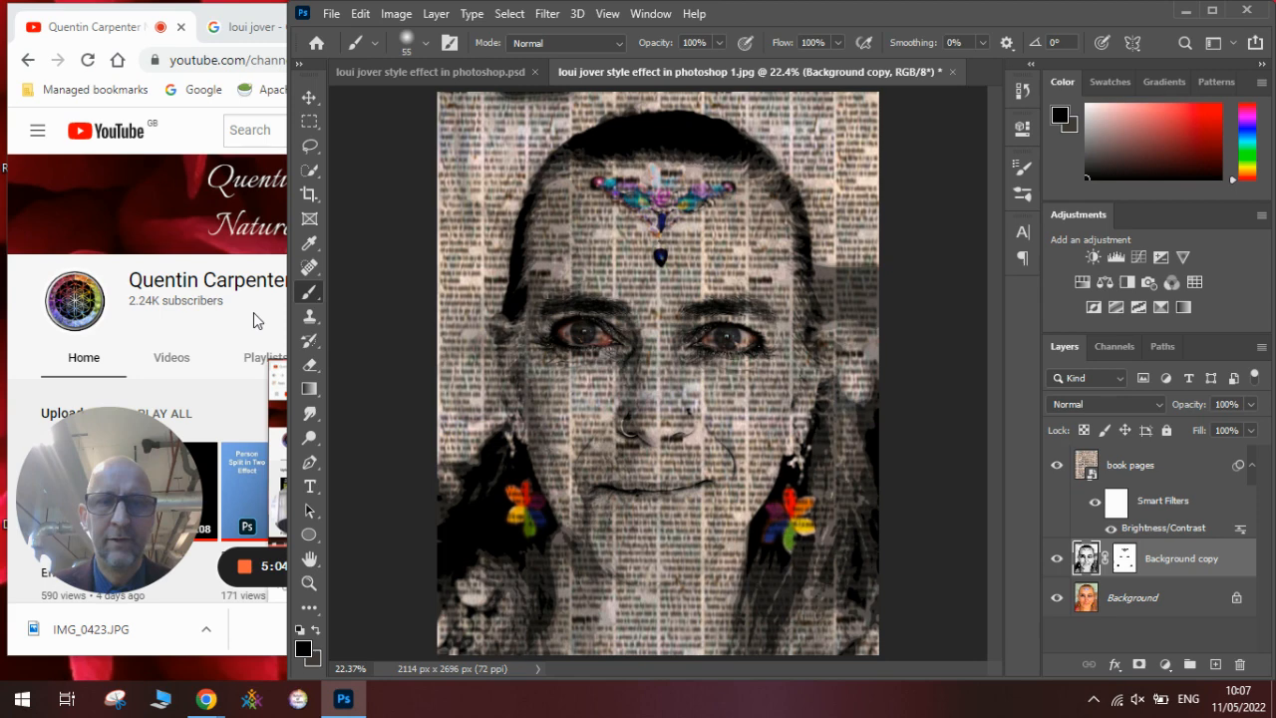